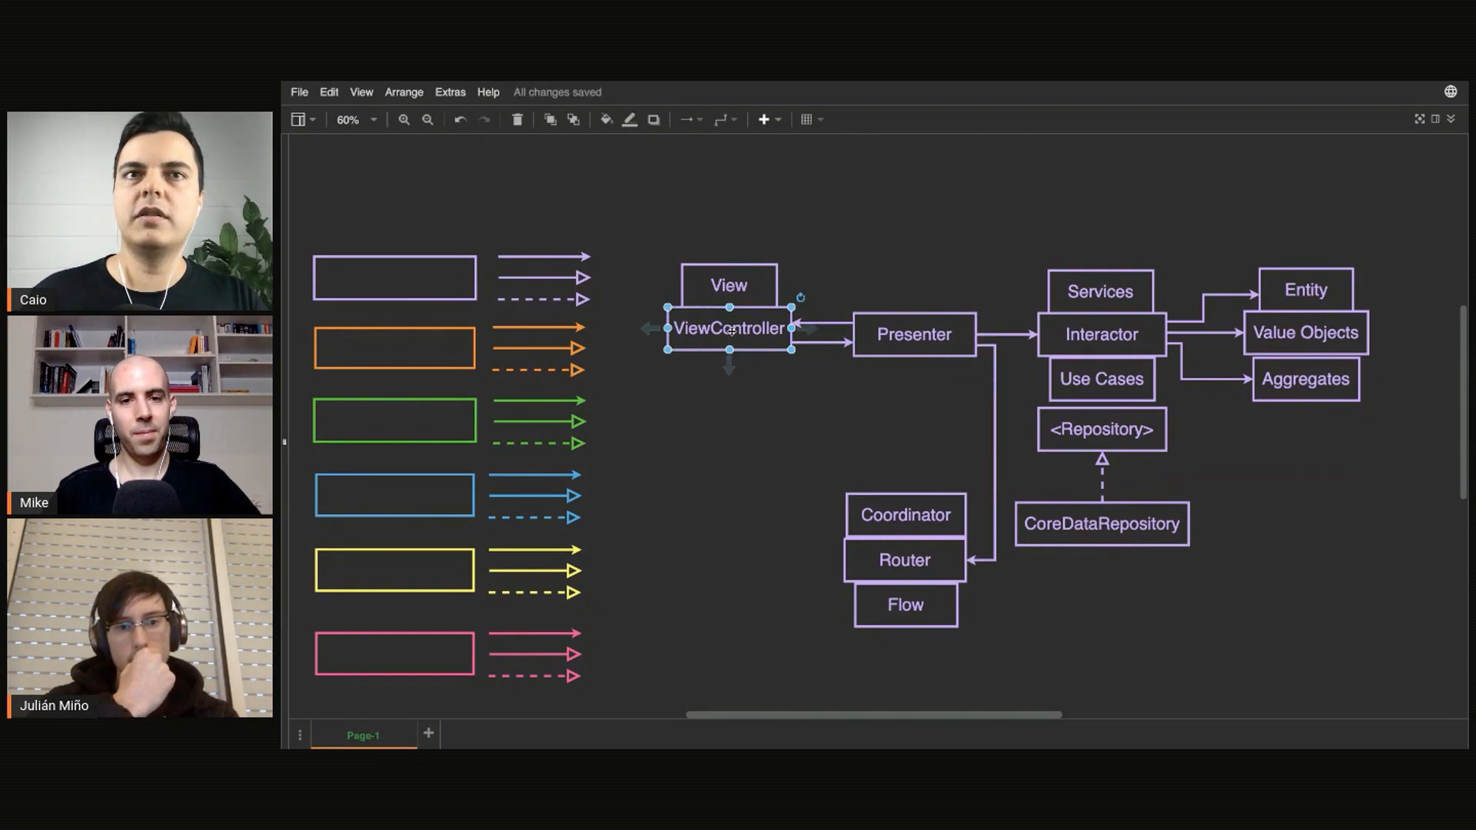
# Step: Duplicate the Presenter box and relabel the copy as the <View> protocol box
pyautogui.click(913, 334)
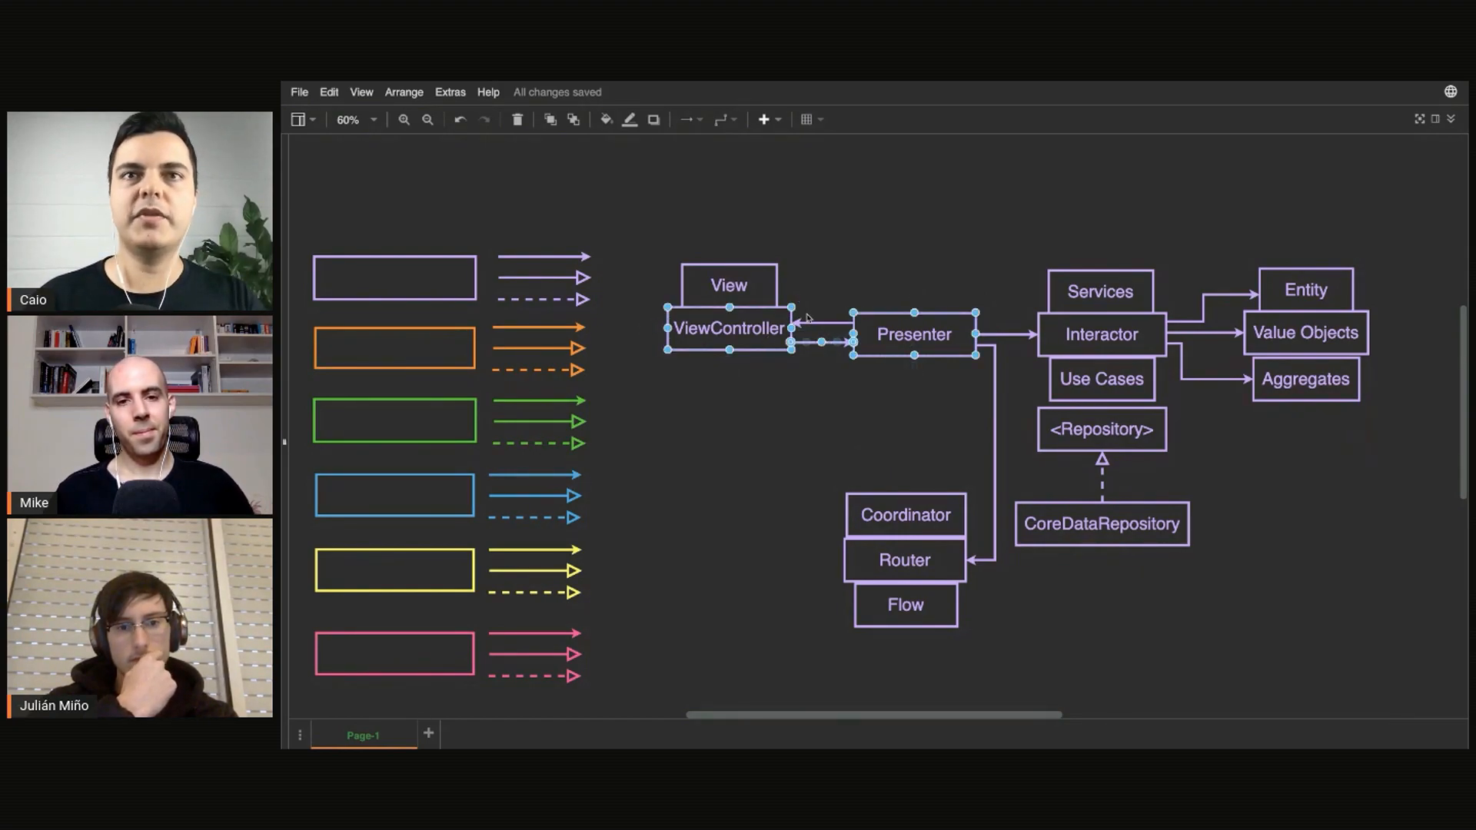
pyautogui.click(913, 335)
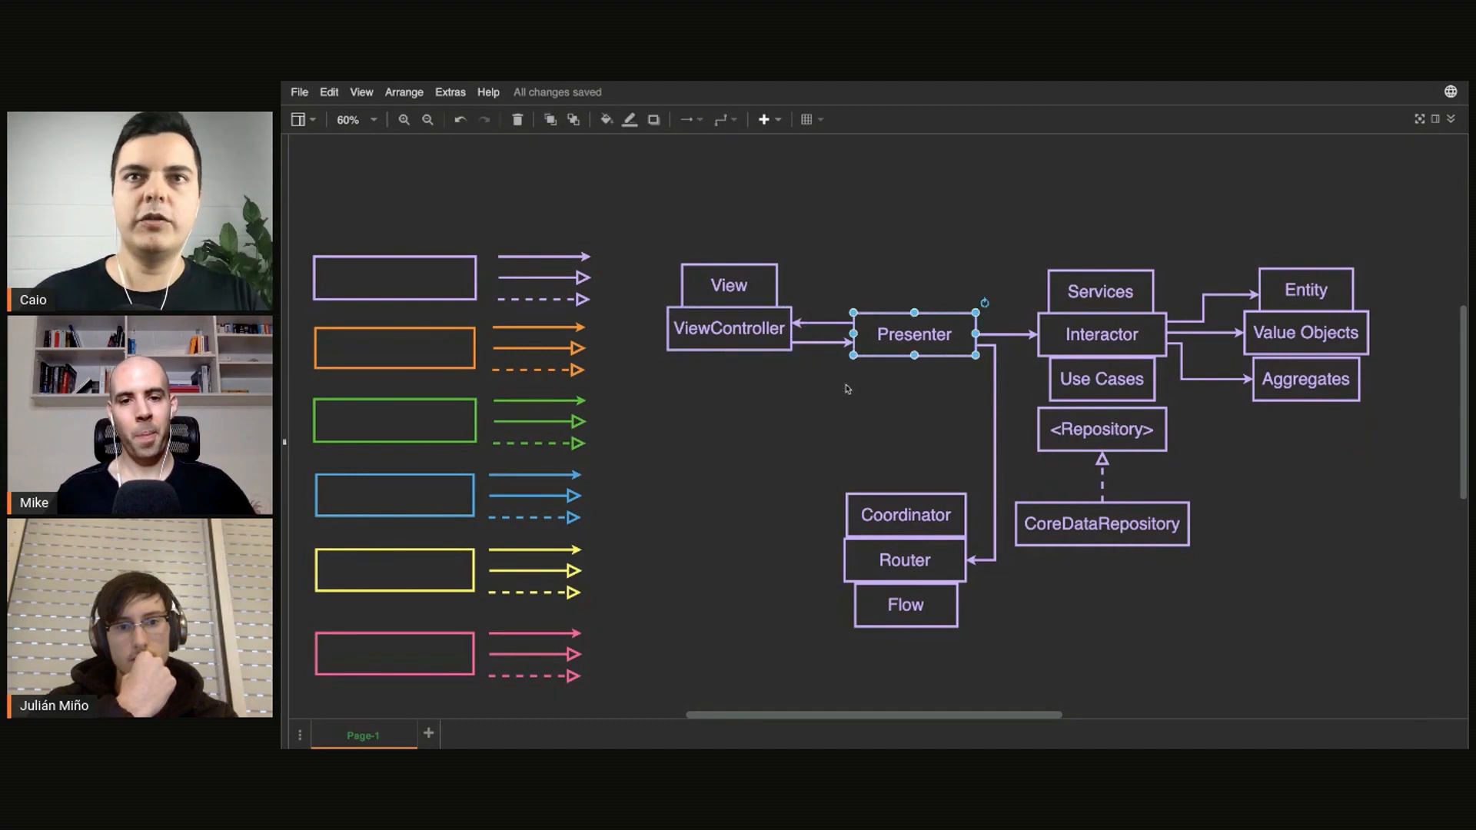
pyautogui.moveTo(885, 358)
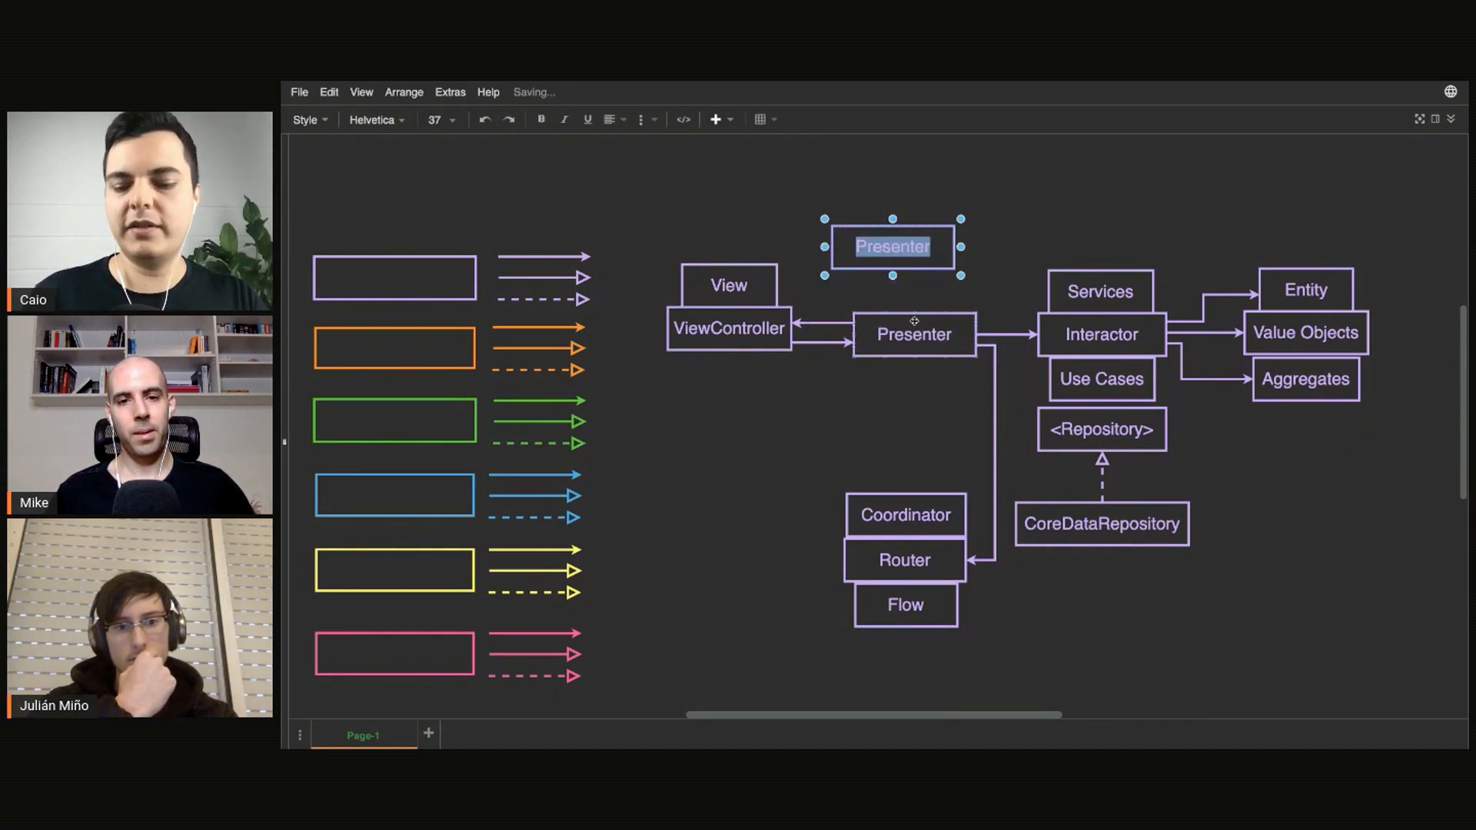
pyautogui.write('<View>')
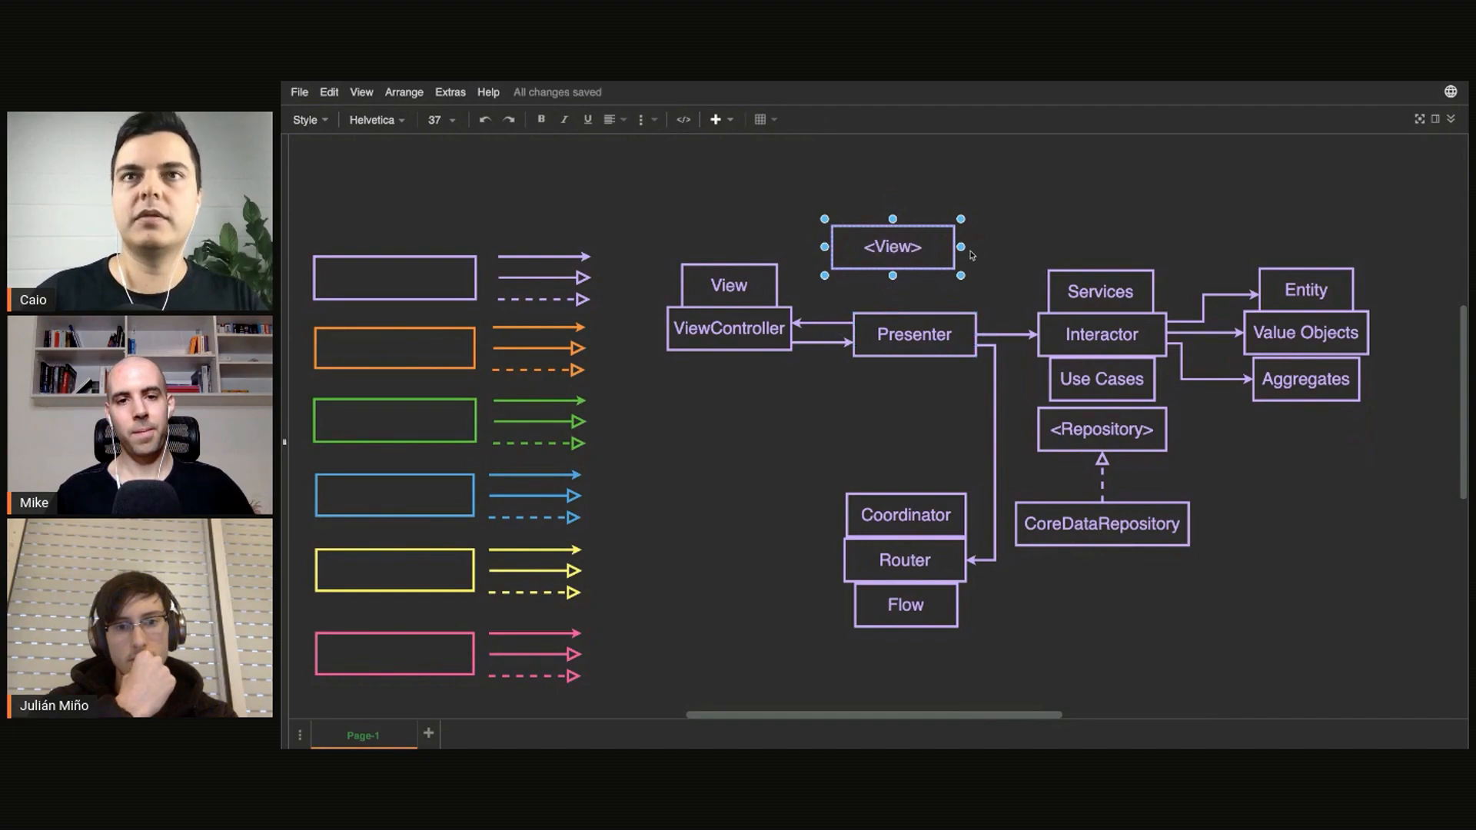
pyautogui.click(913, 333)
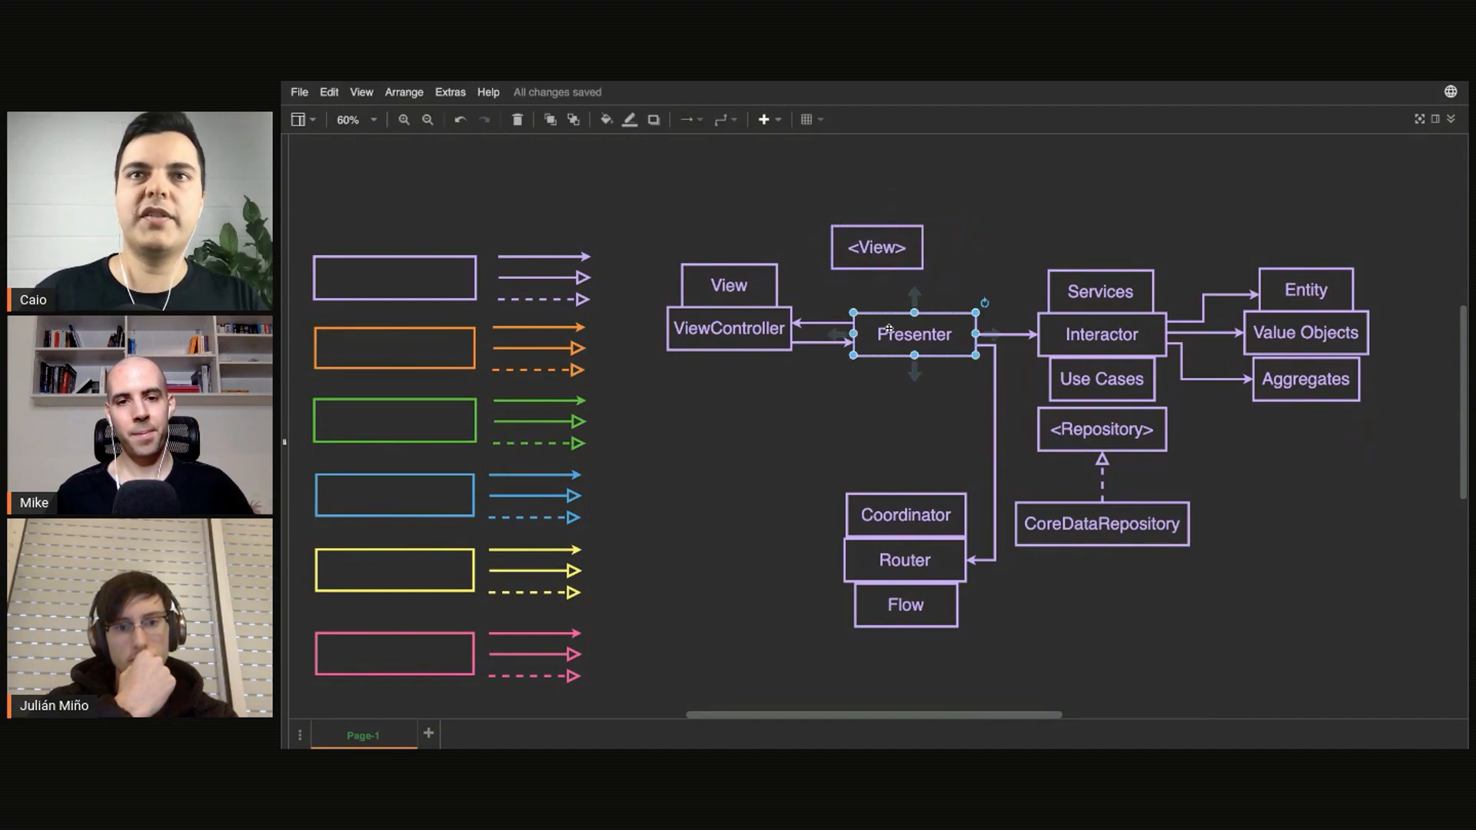
pyautogui.click(727, 328)
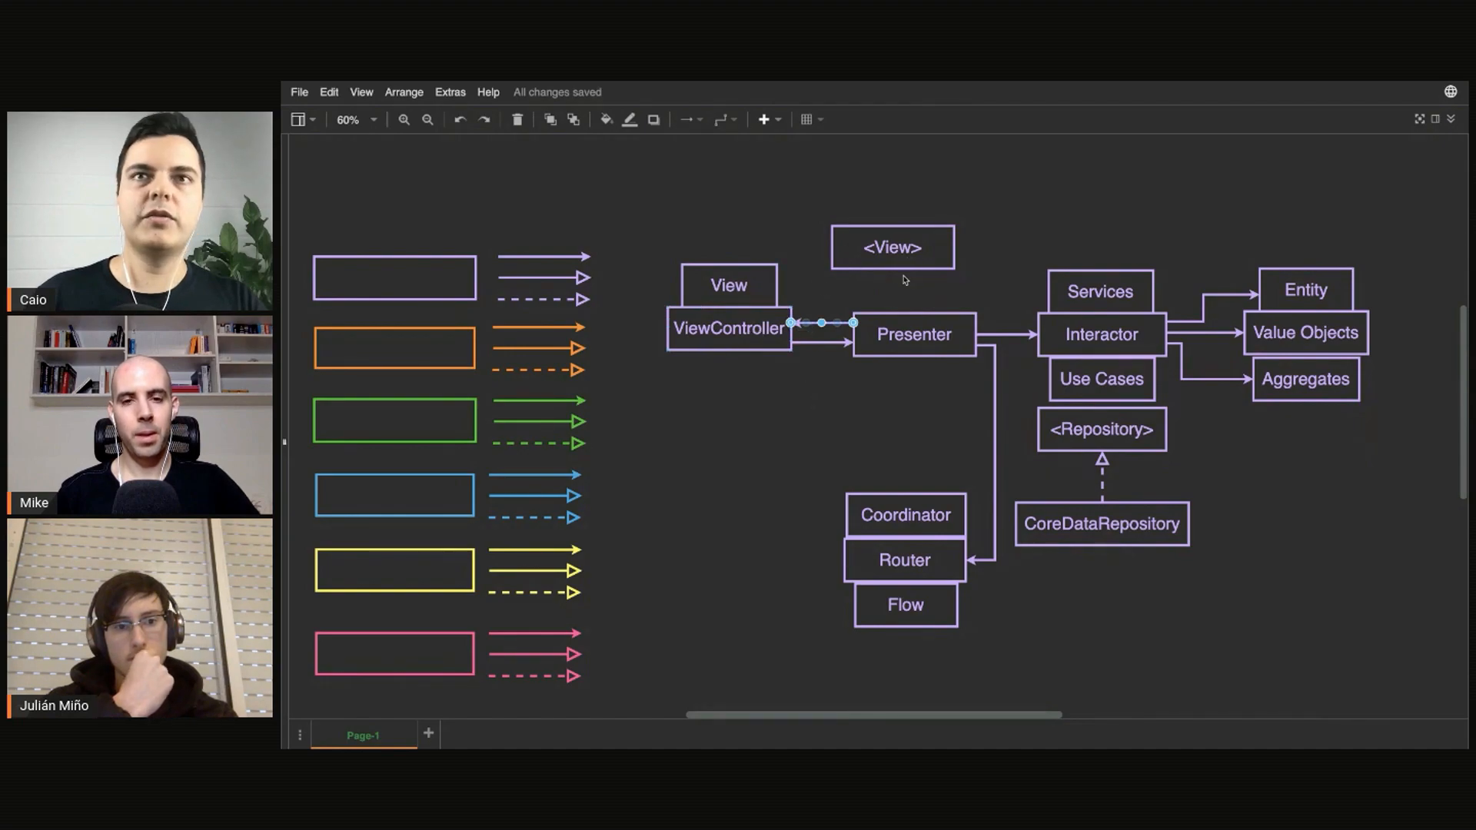
# Step: Connect ViewController to <View> with a dashed arrow and position <View> above Presenter
pyautogui.moveTo(852, 323); pyautogui.dragTo(829, 259)
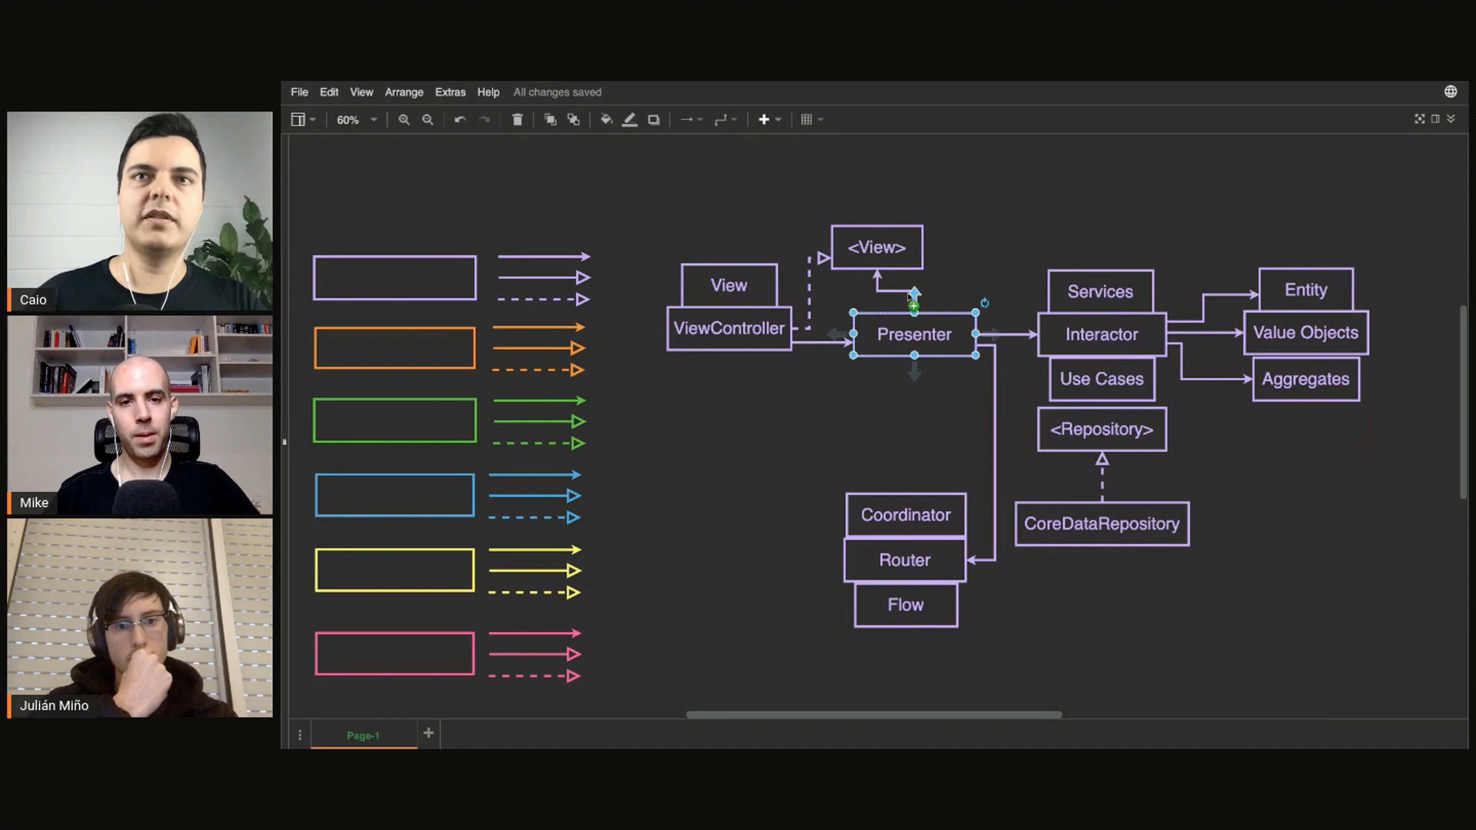
pyautogui.click(877, 246)
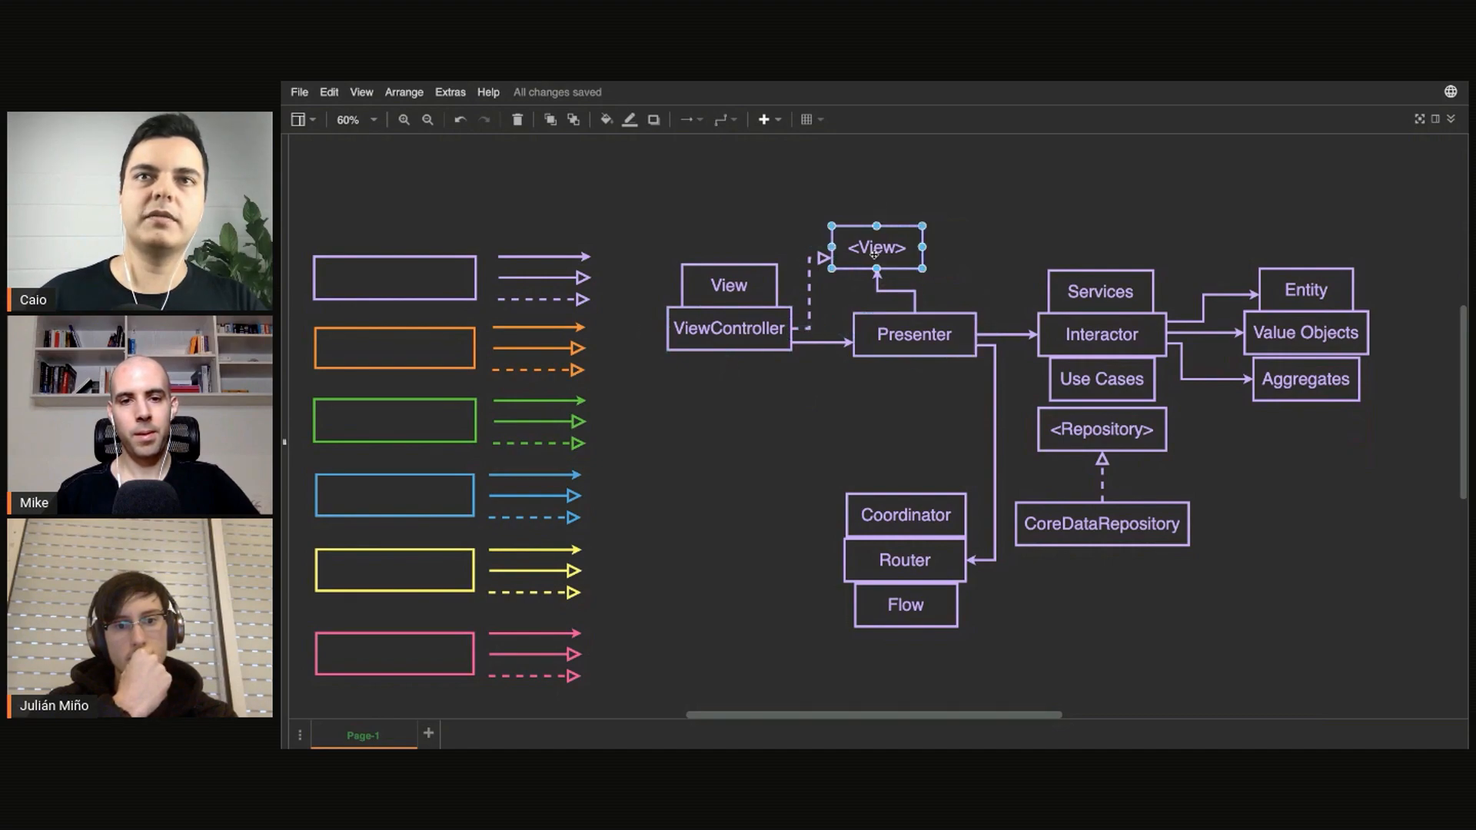
pyautogui.moveTo(875, 246); pyautogui.dragTo(912, 263)
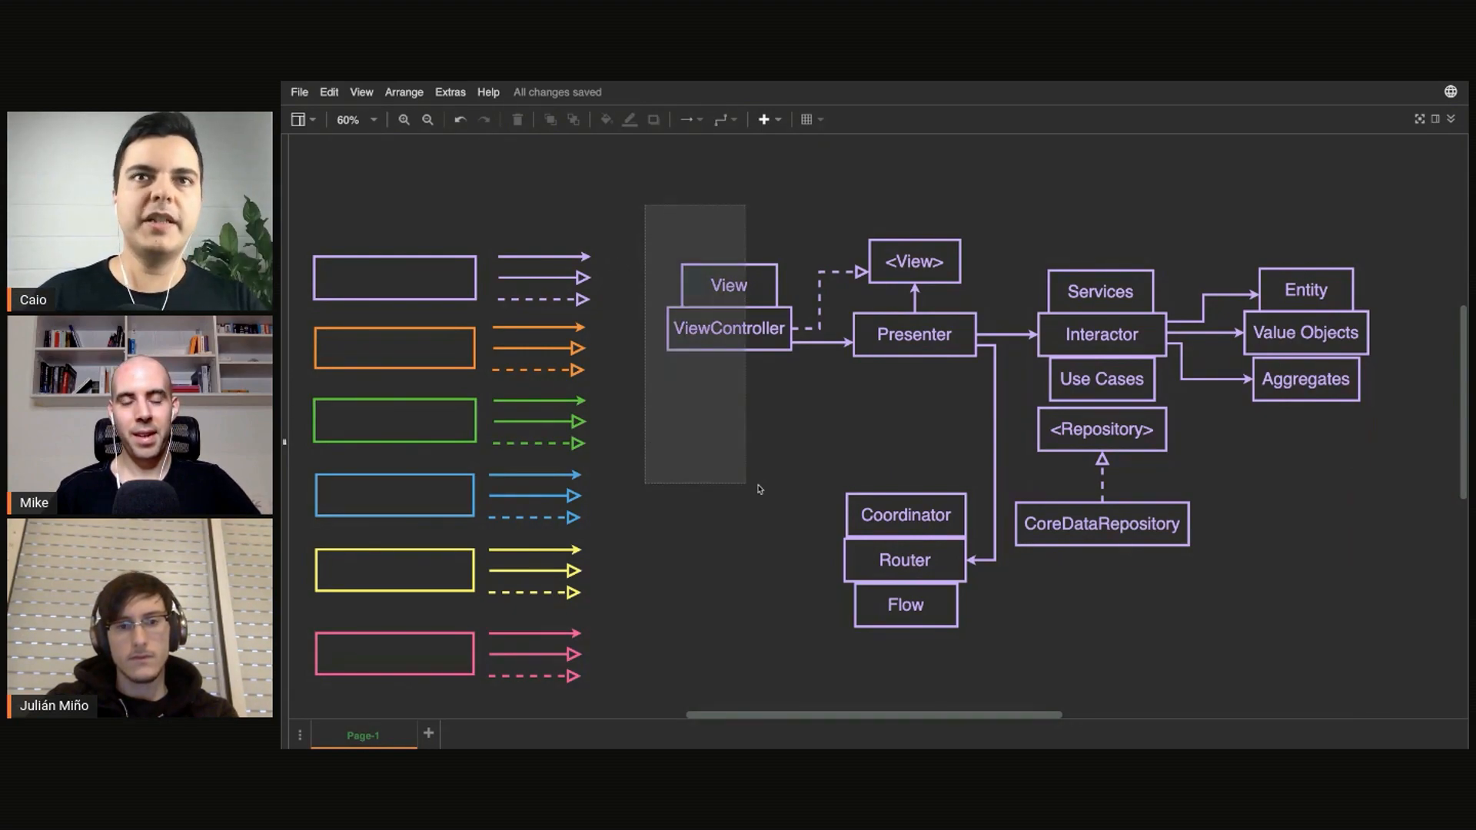
pyautogui.click(727, 286)
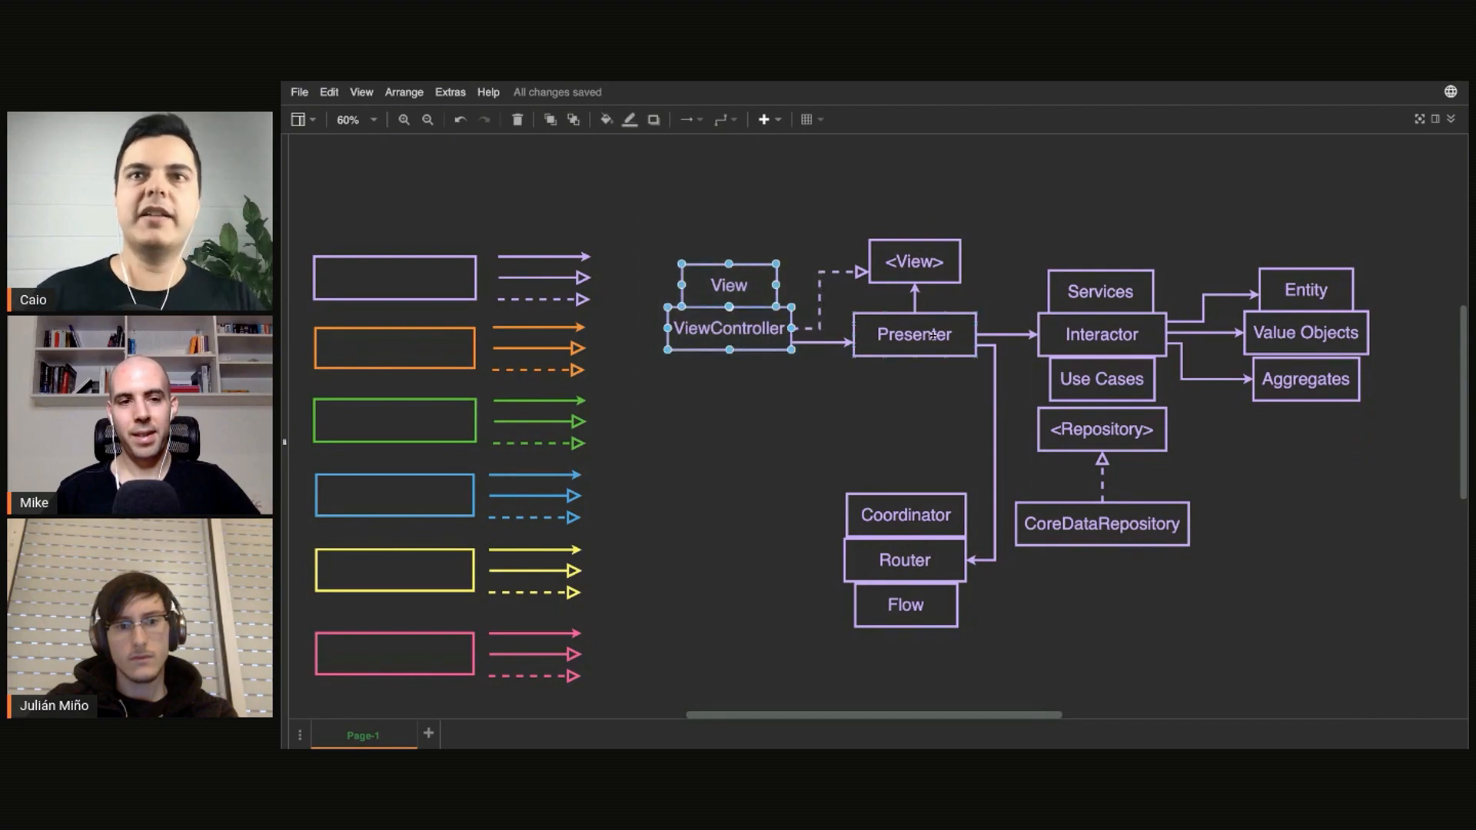